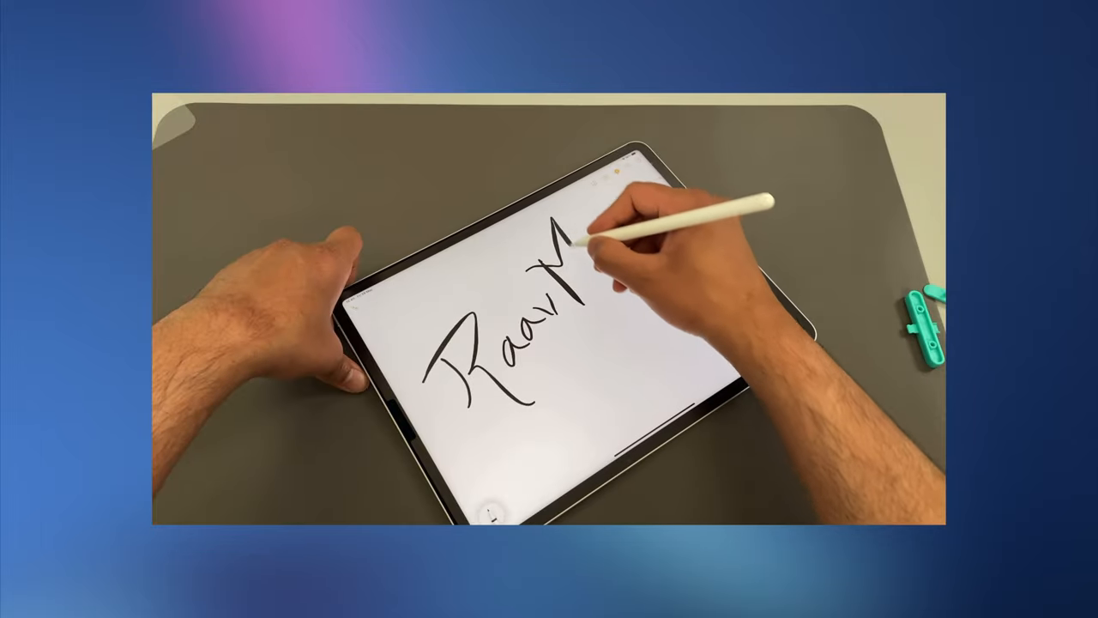
pyautogui.moveTo(583, 240); pyautogui.dragTo(653, 275)
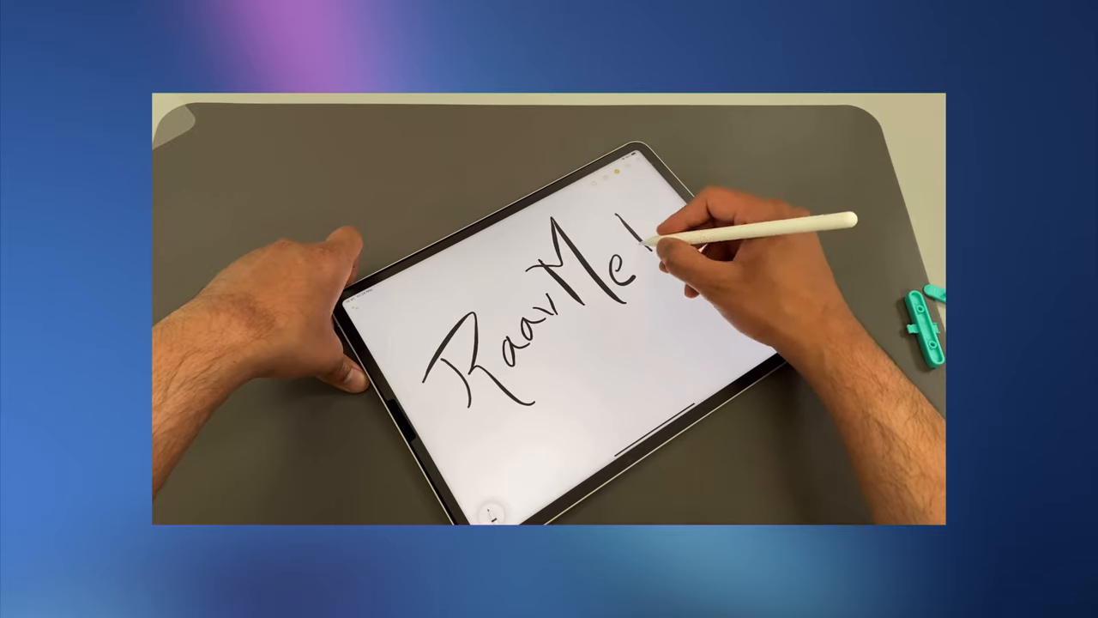